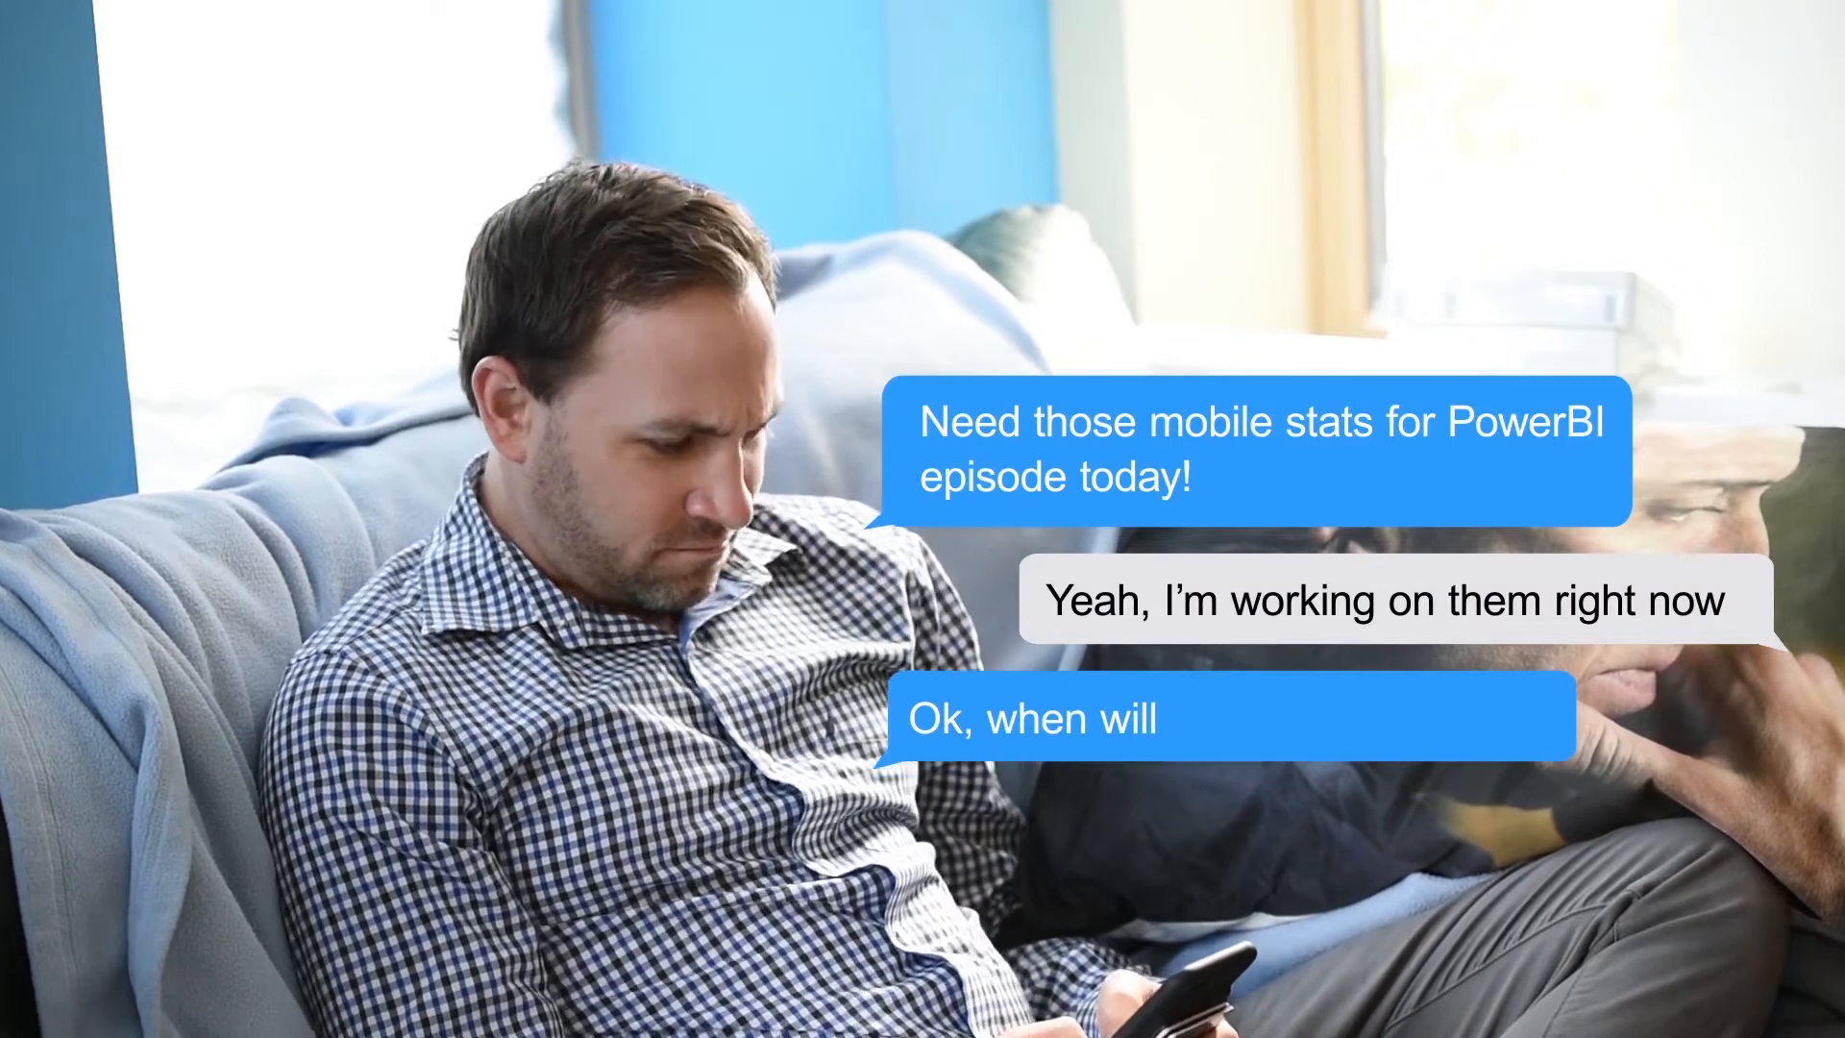
{"action": "type", "text": "you send th"}
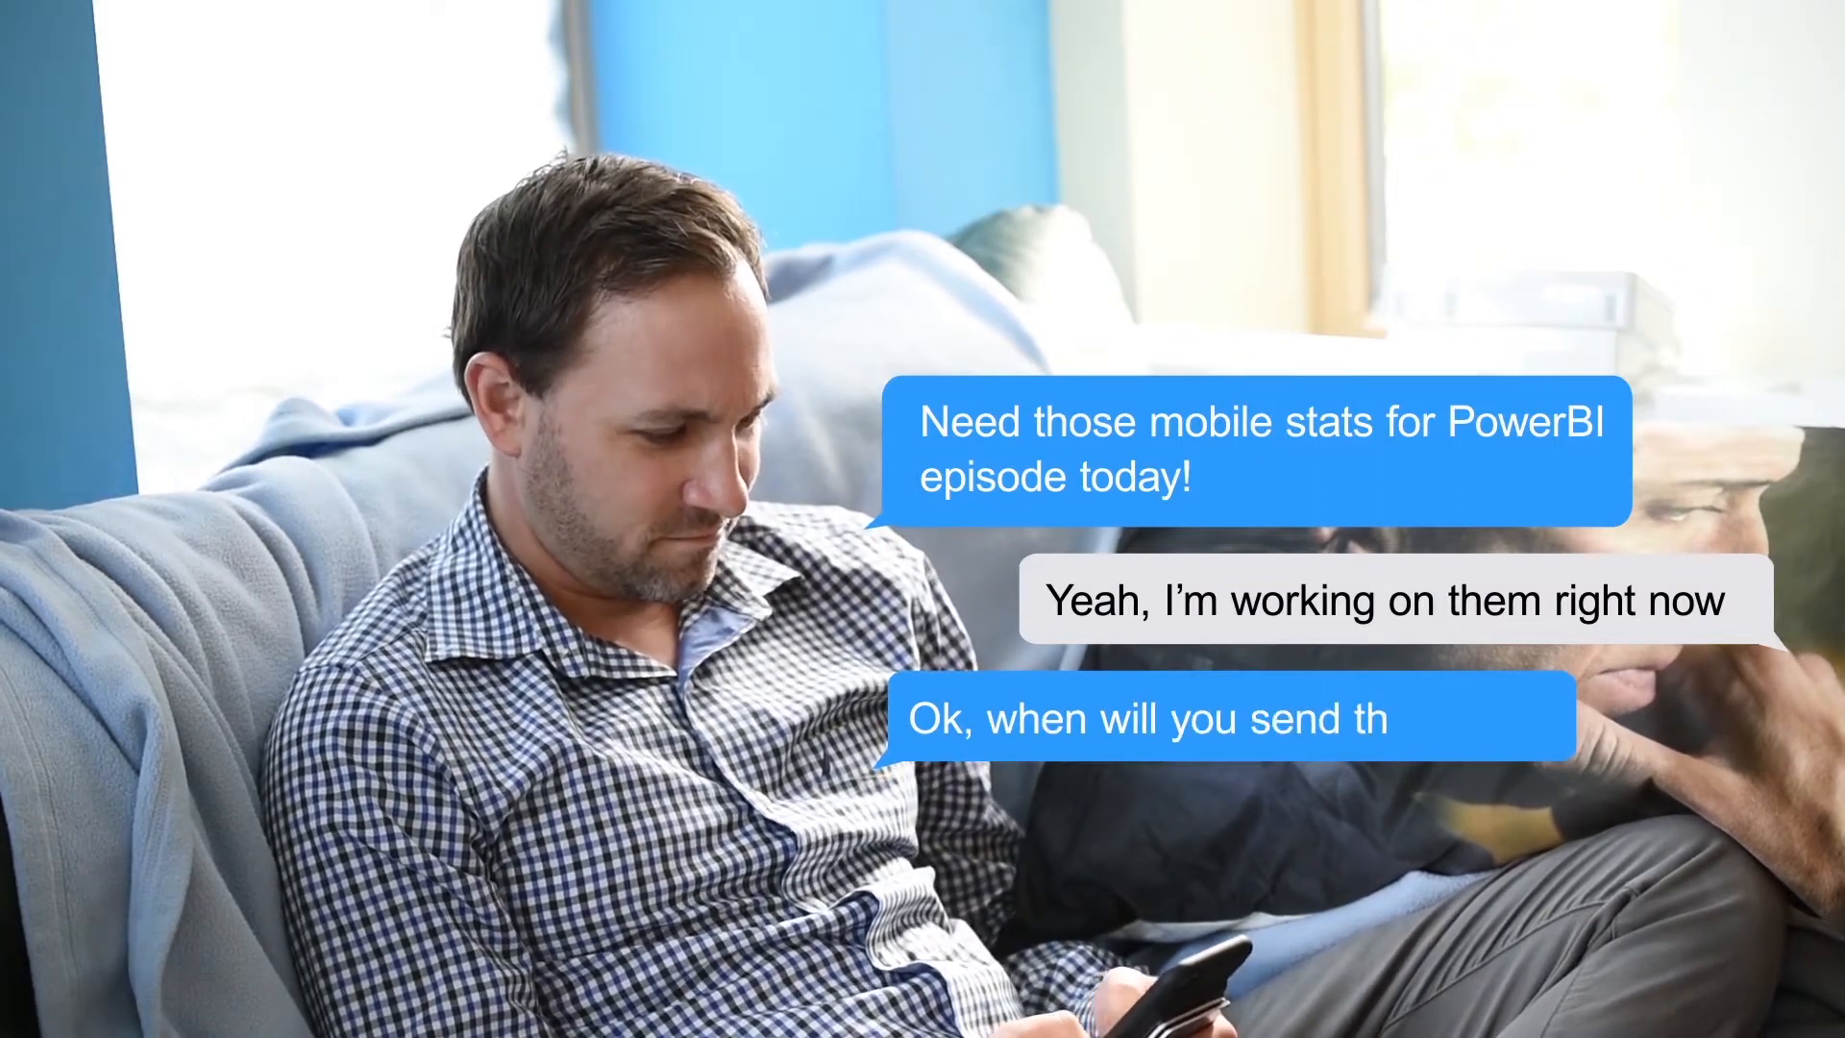
{"action": "type", "text": "em over?"}
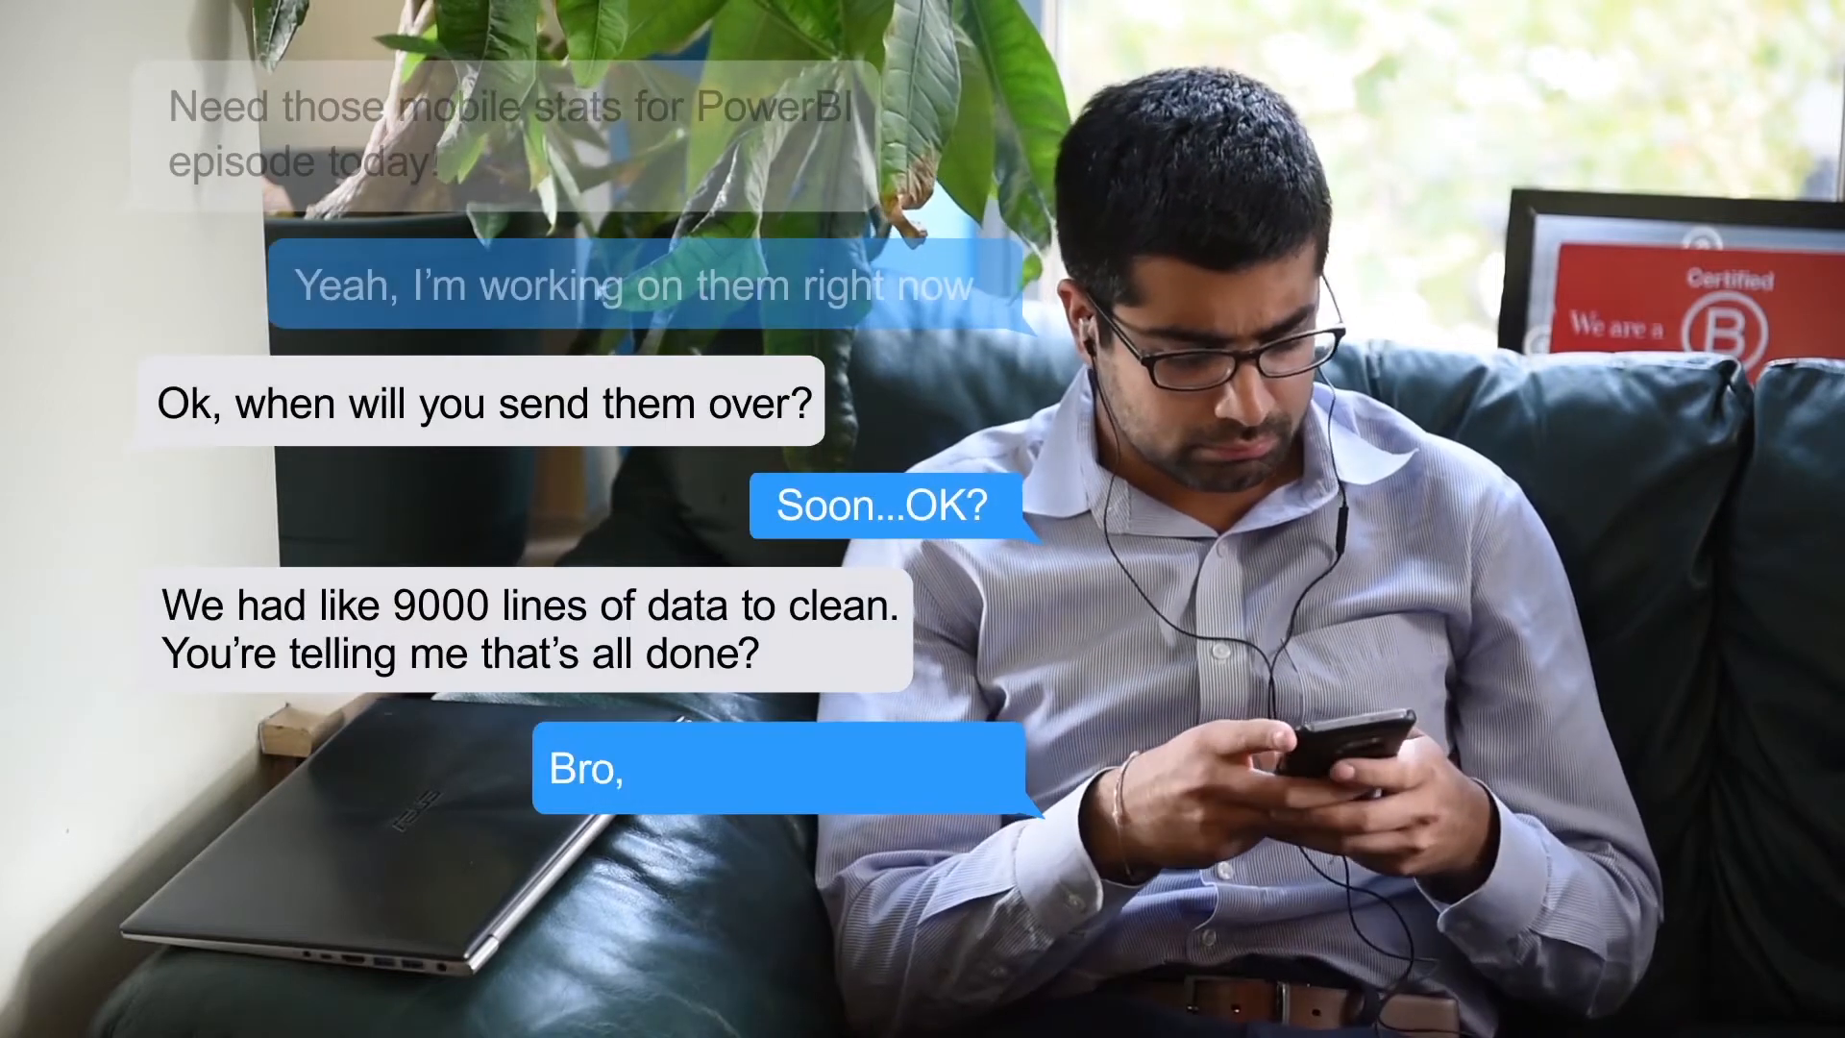
{"action": "type", "text": "I got it under"}
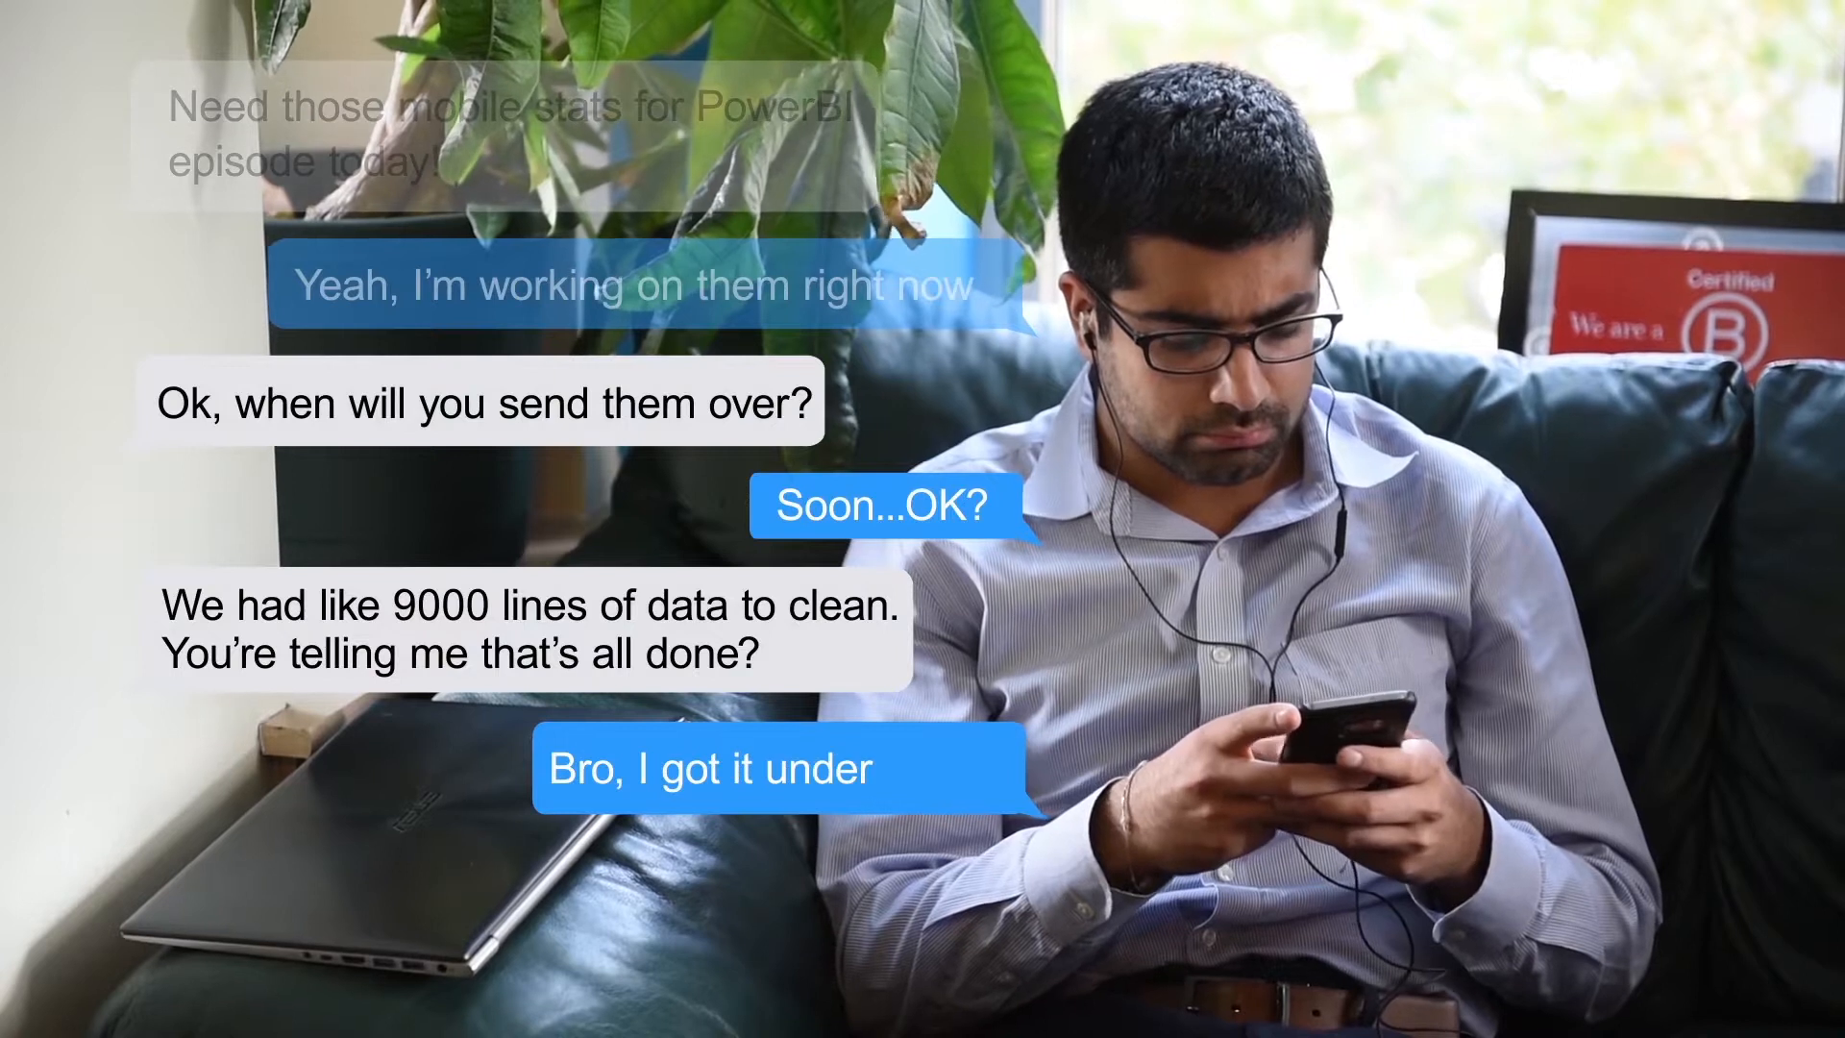